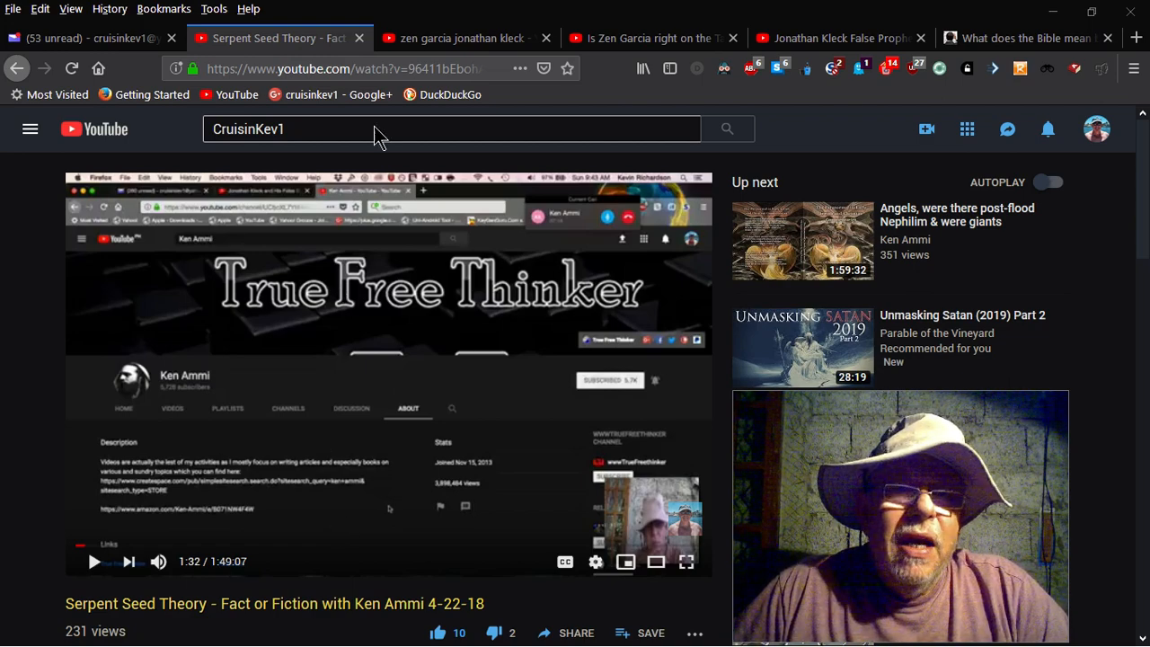
Step: Switch to the YouTube search results for "zen garcia jonathan kleck"
{"action": "left_click", "coordinate": [467, 38]}
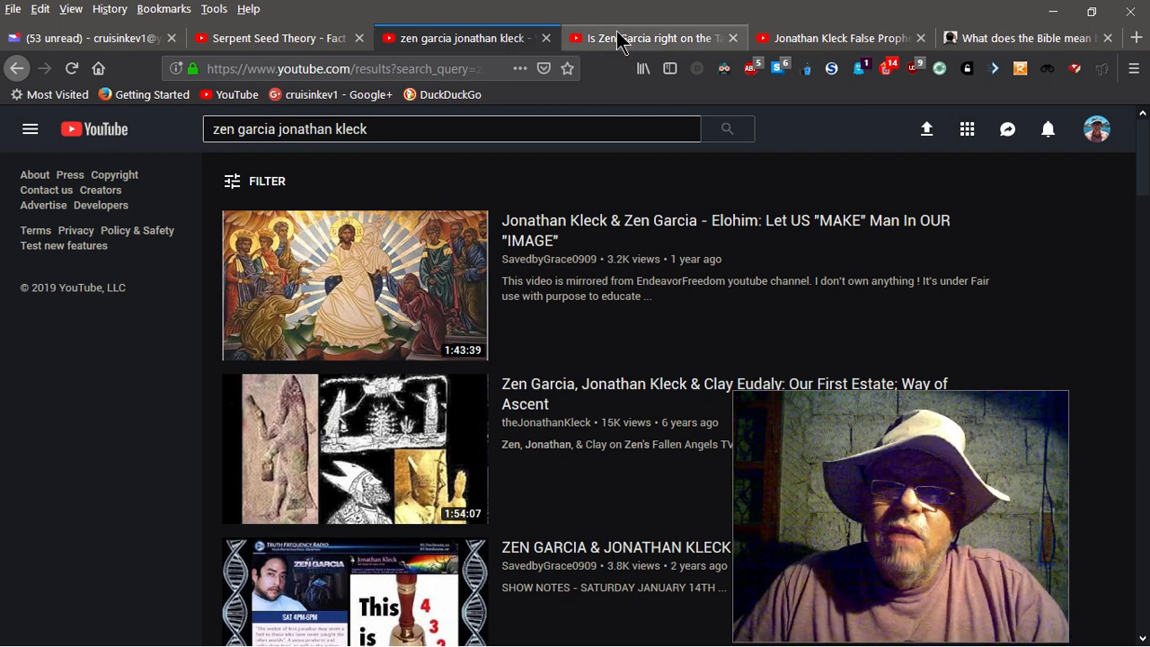
Step: Switch to the 'Is Zen Garcia right on the Targums' video and start it playing with captions
{"action": "left_click", "coordinate": [654, 38]}
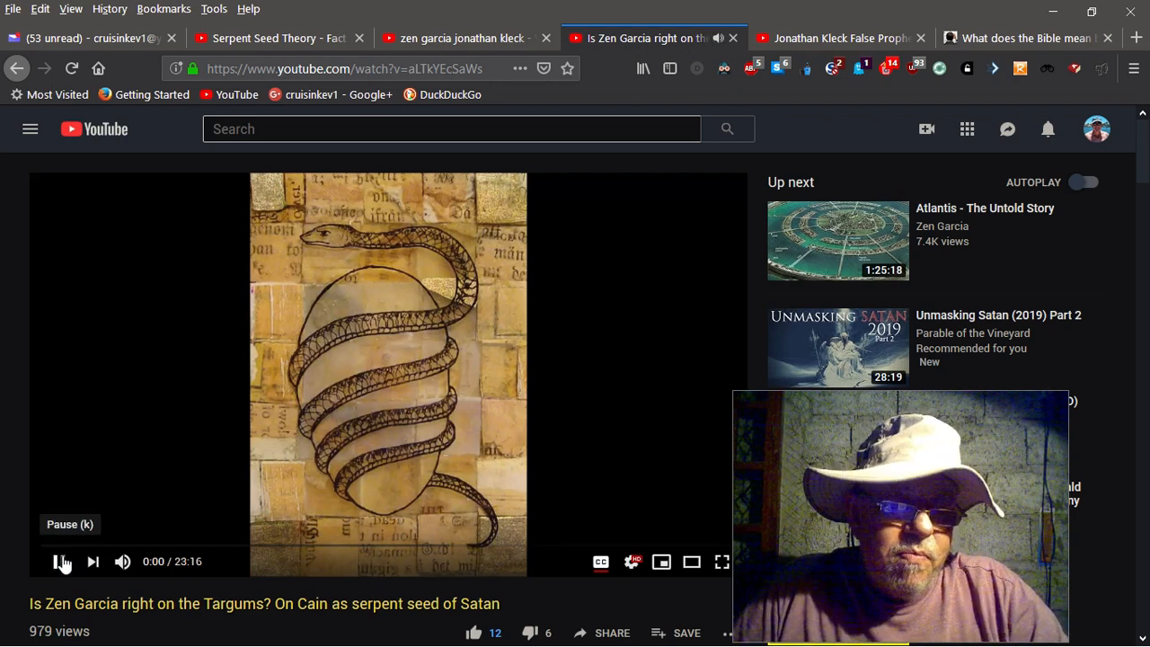
{"action": "left_click", "coordinate": [59, 560]}
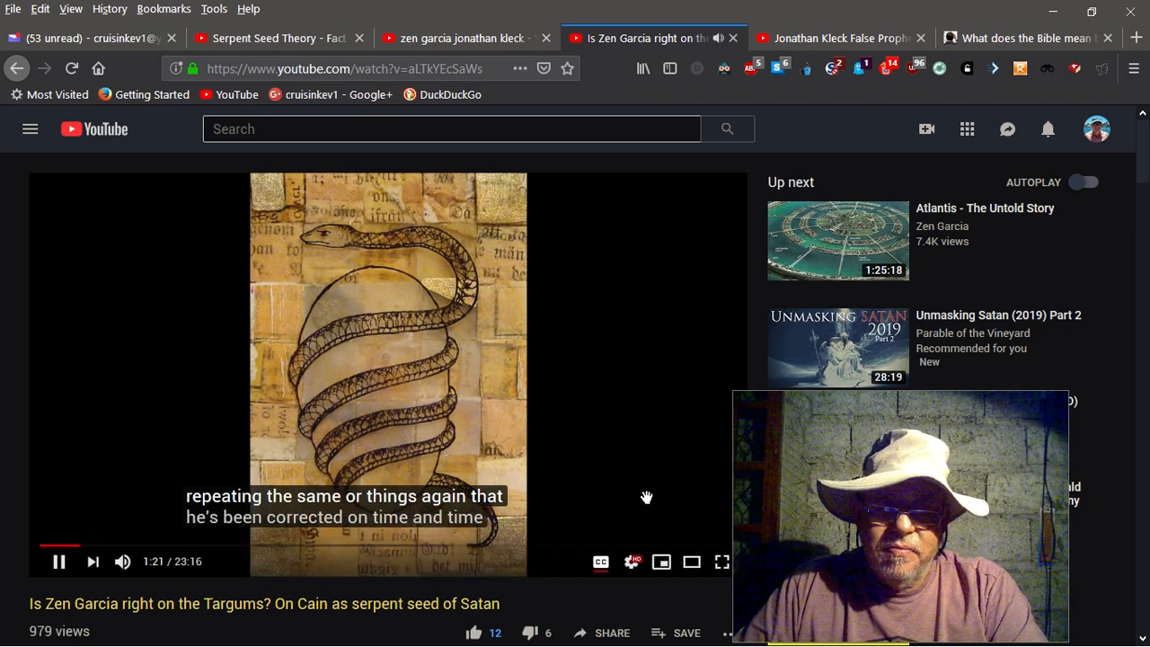
{"action": "mouse_move", "coordinate": [630, 562]}
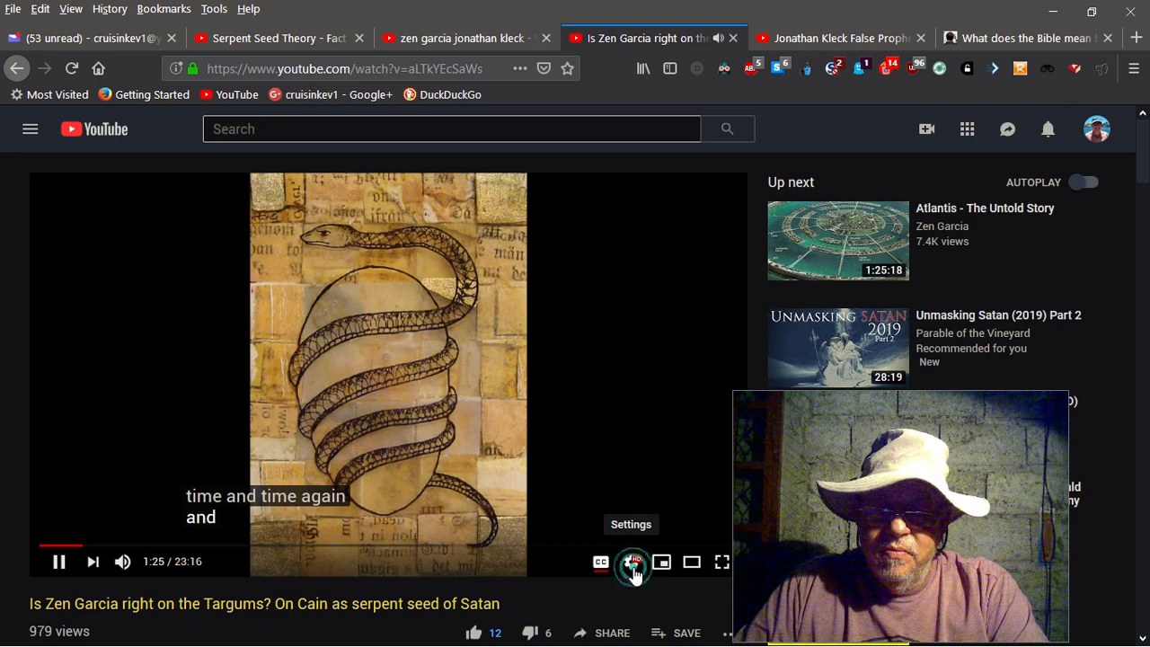
Step: Set the Targums video's playback speed to 1.25 from the settings menu
{"action": "left_click", "coordinate": [631, 563]}
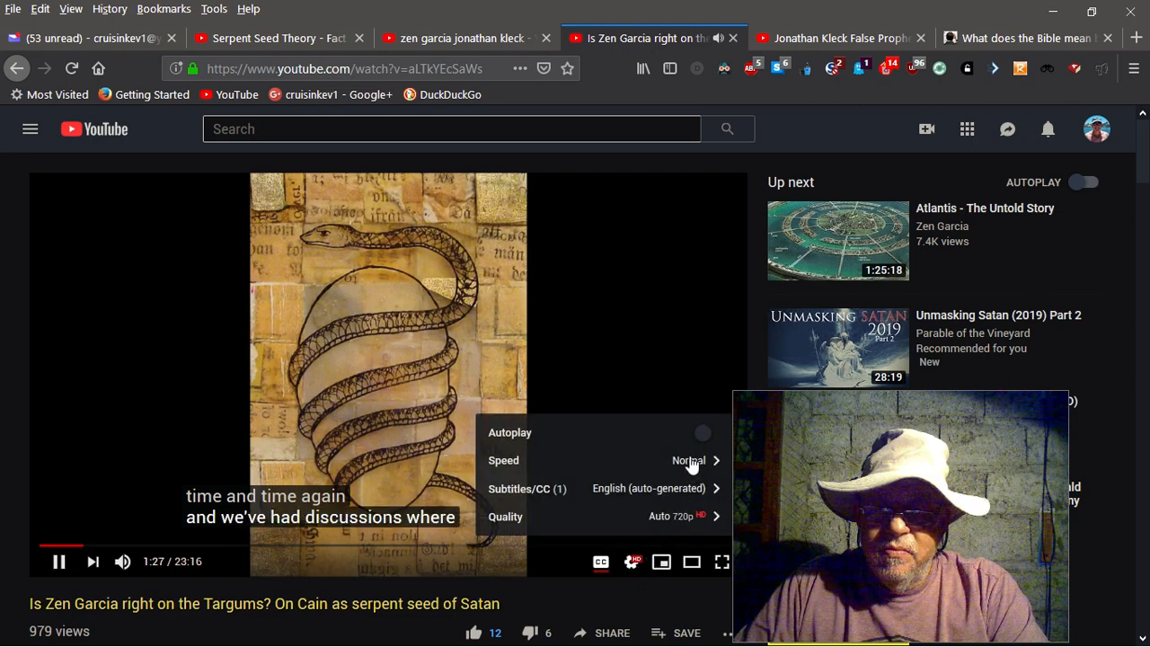
{"action": "left_click", "coordinate": [688, 460]}
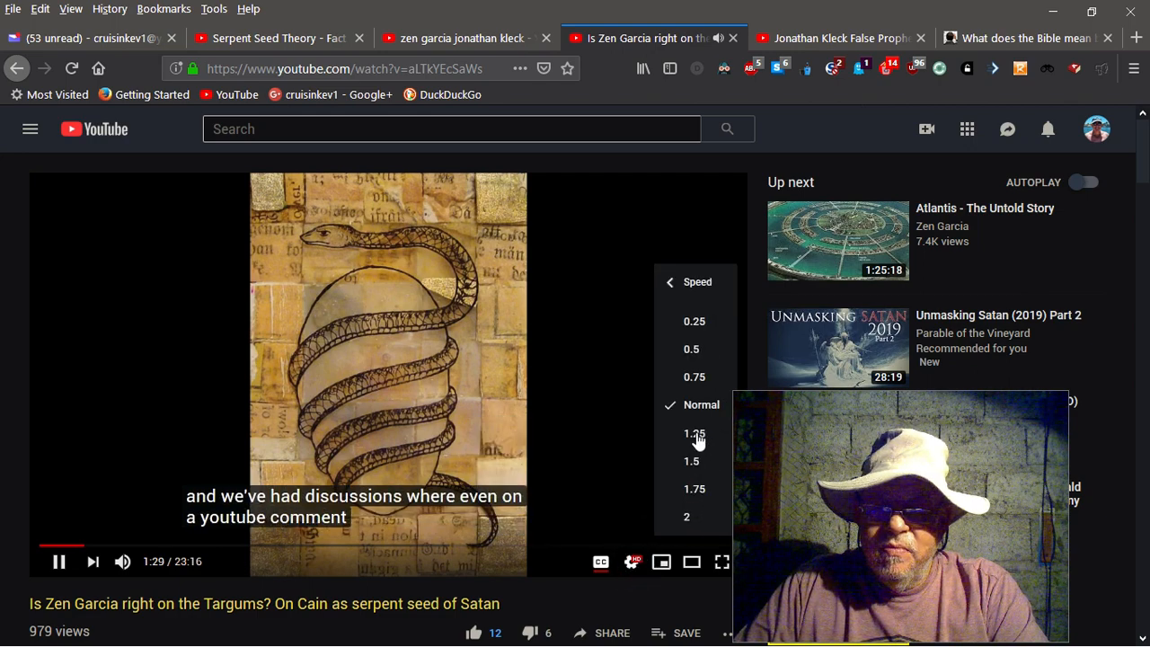
{"action": "left_click", "coordinate": [693, 432]}
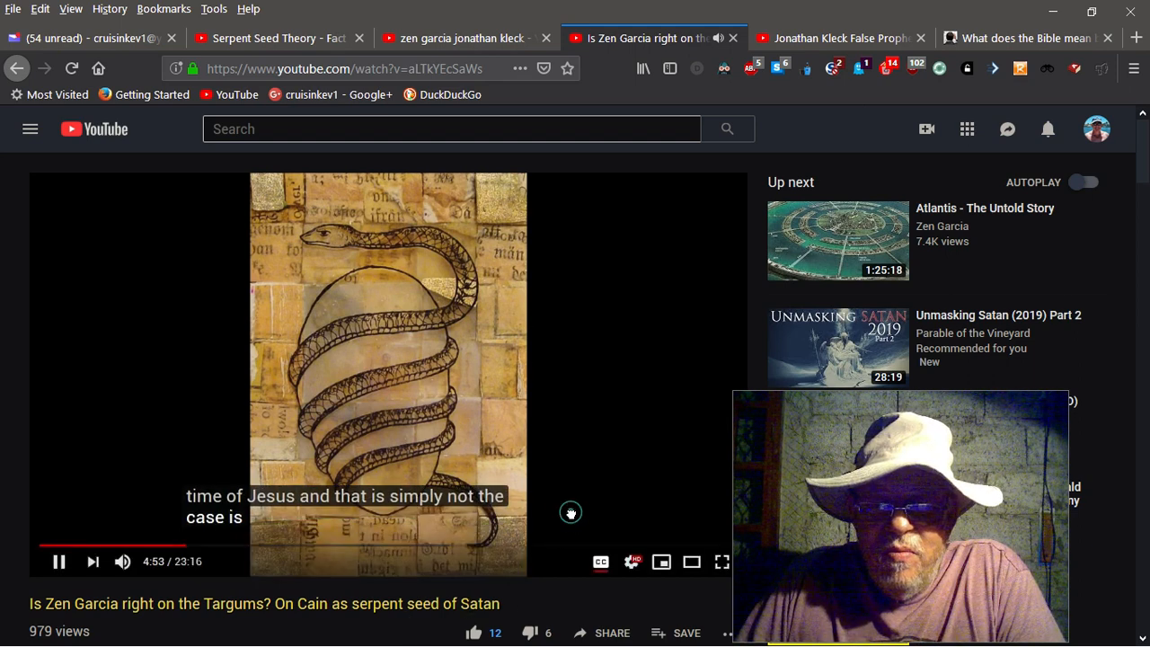
{"action": "mouse_move", "coordinate": [568, 521]}
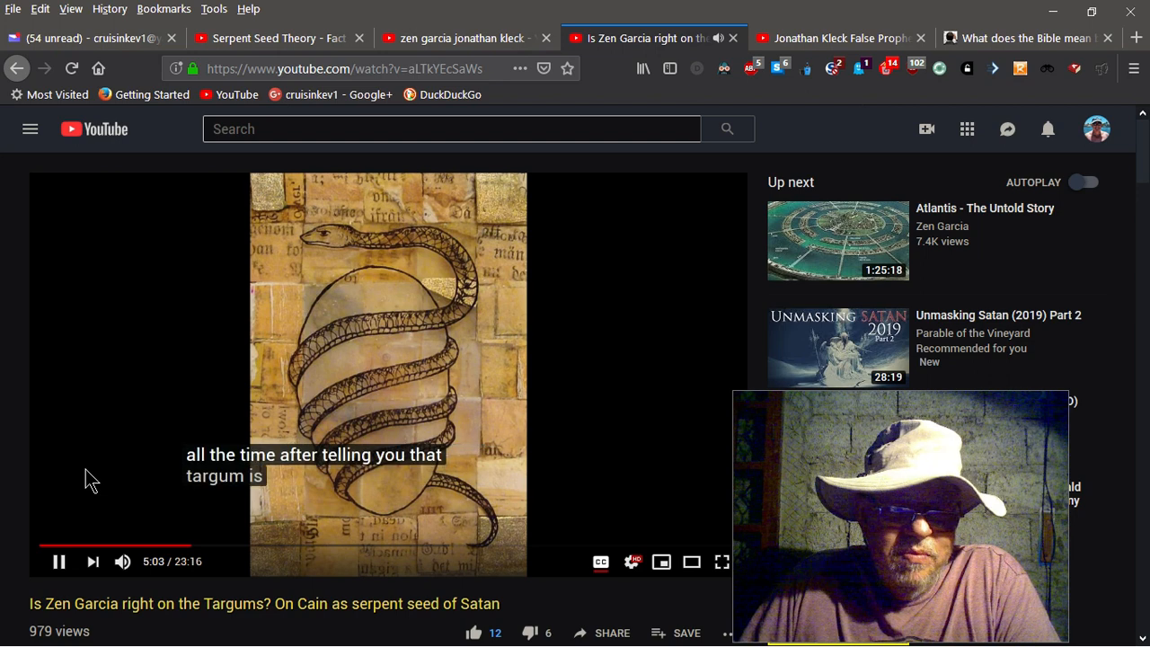
{"action": "mouse_move", "coordinate": [266, 636]}
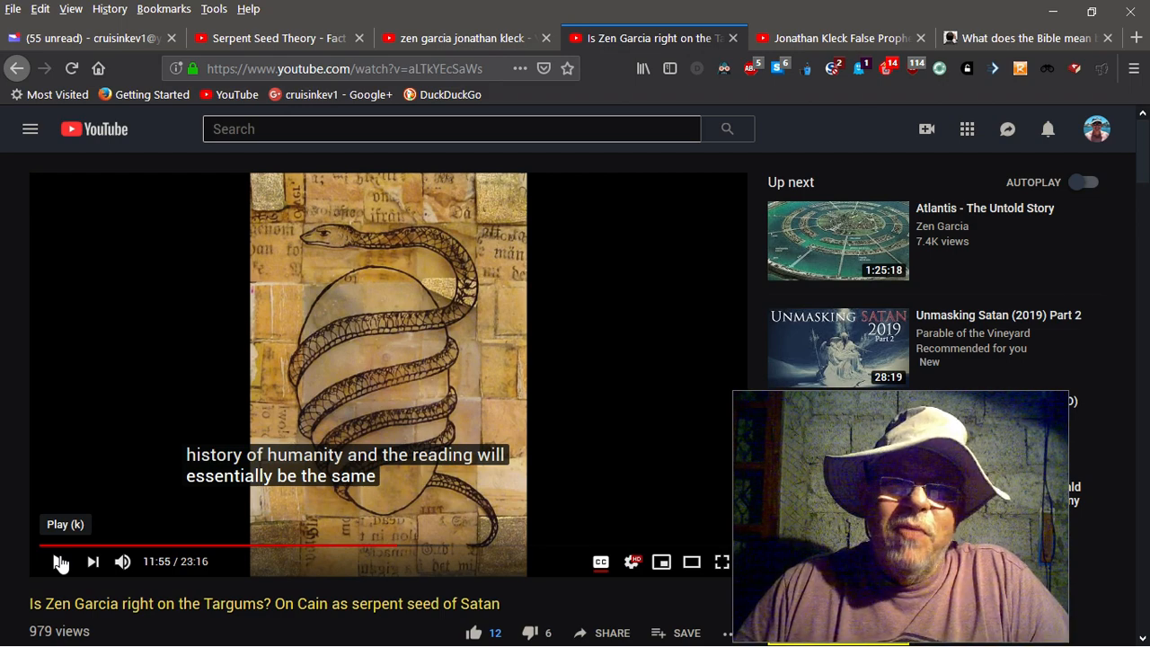
Step: Pause the Targums video at 11:55 to comment on it
{"action": "left_click", "coordinate": [58, 560]}
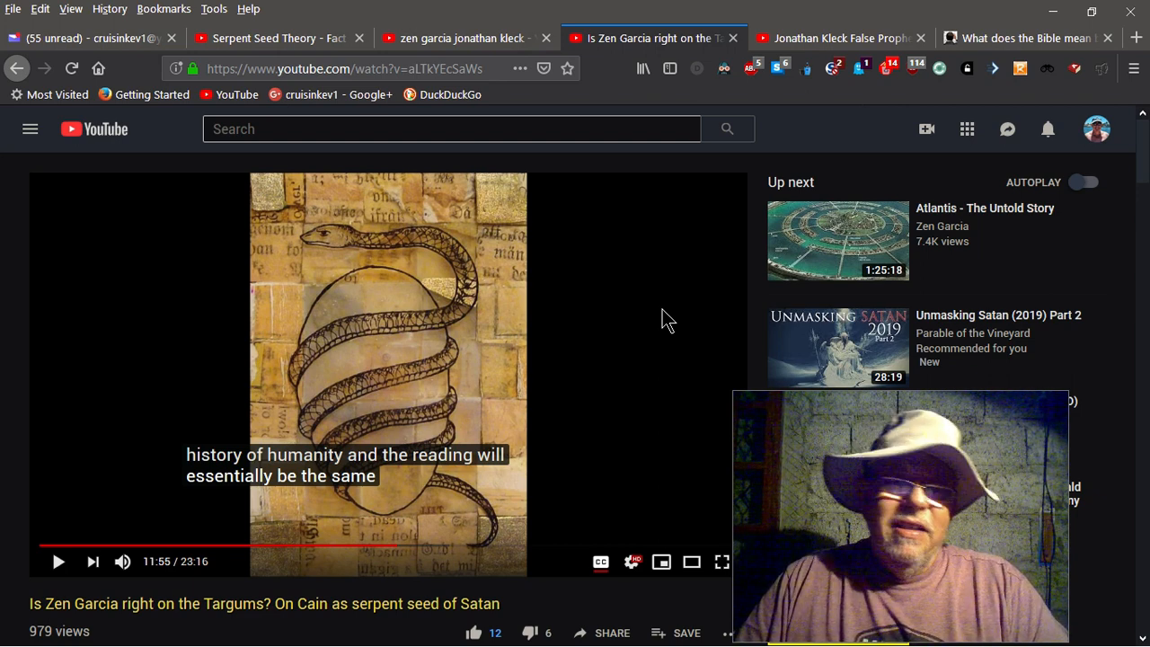
{"action": "mouse_move", "coordinate": [645, 352]}
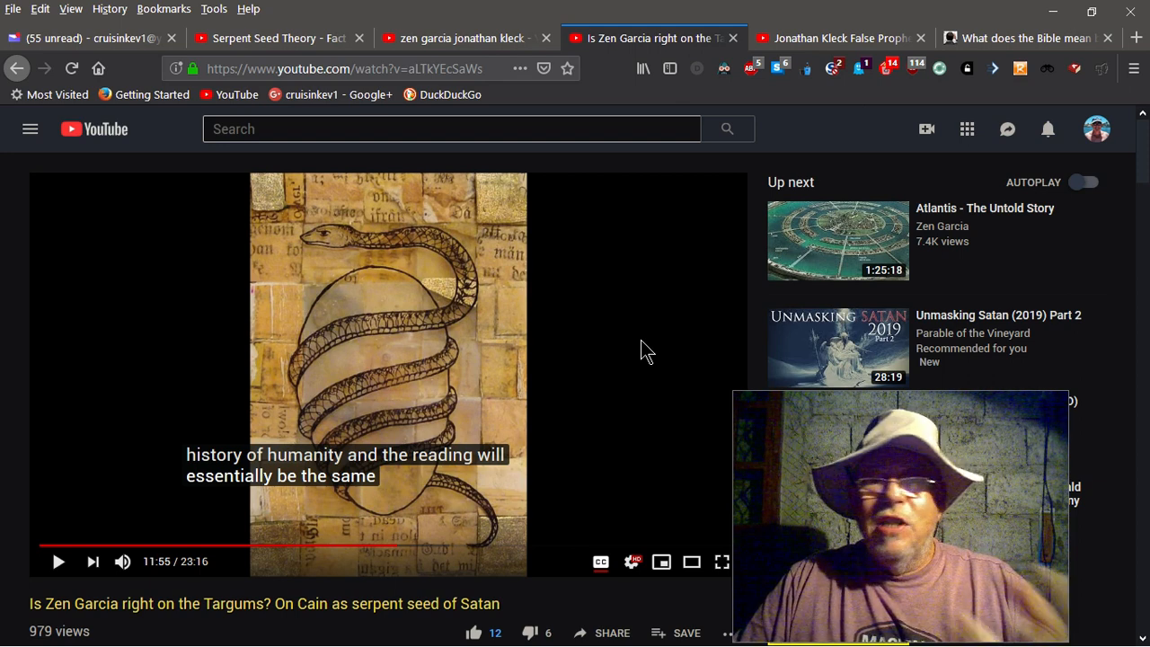
{"action": "mouse_move", "coordinate": [622, 331]}
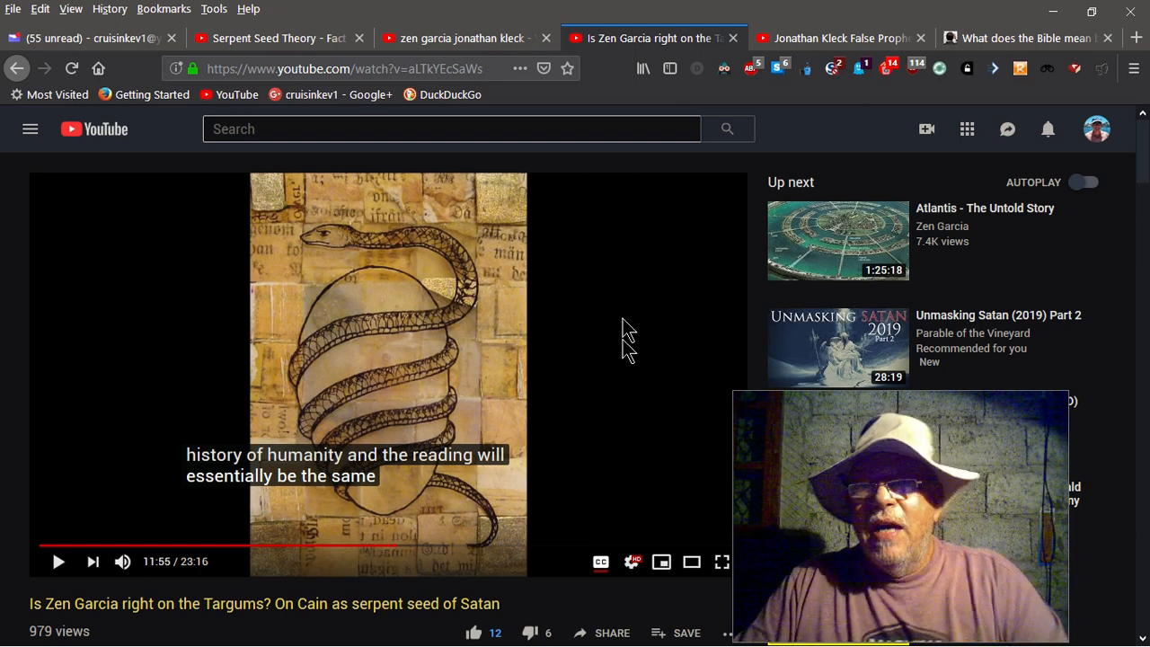
{"action": "mouse_move", "coordinate": [997, 56]}
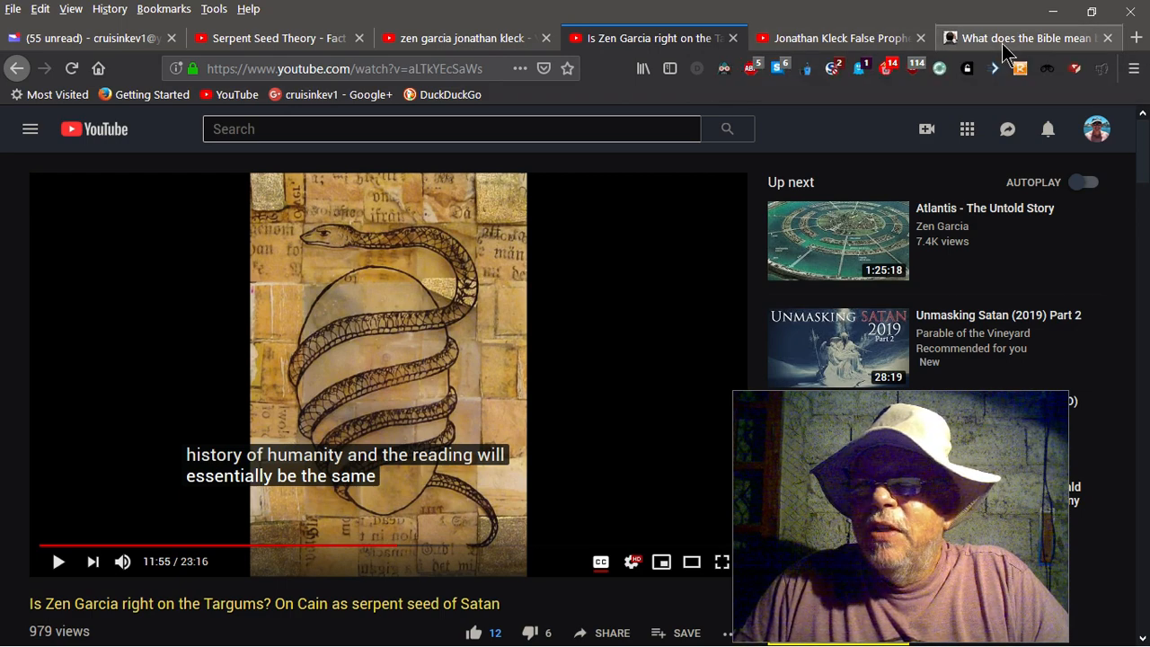
Step: Switch to the GotQuestions 'you are gods' article on Psalm 82:6 and John 10:34
{"action": "left_click", "coordinate": [1024, 38]}
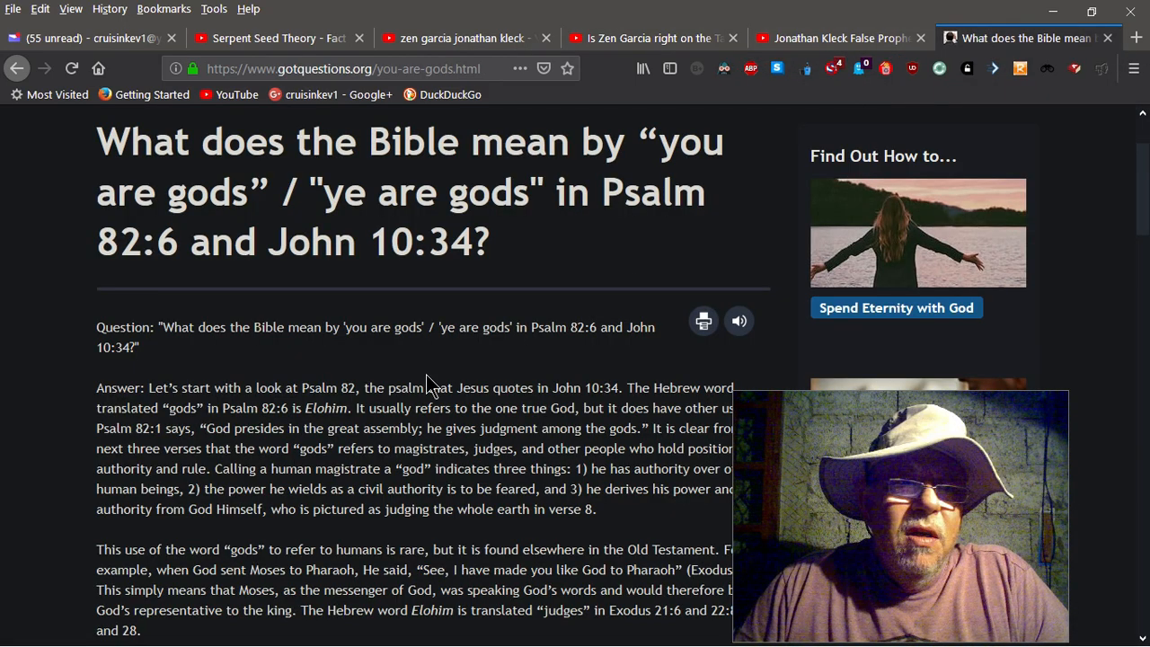
{"action": "mouse_move", "coordinate": [453, 368]}
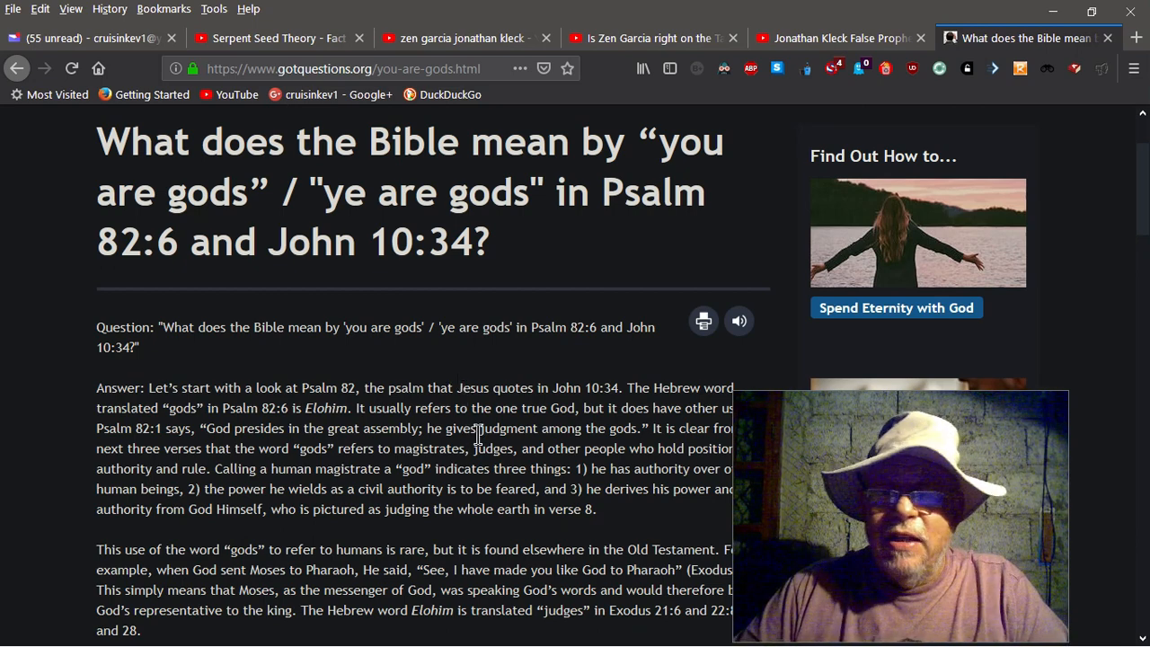
{"action": "scroll", "scroll_direction": "down", "scroll_amount": 3}
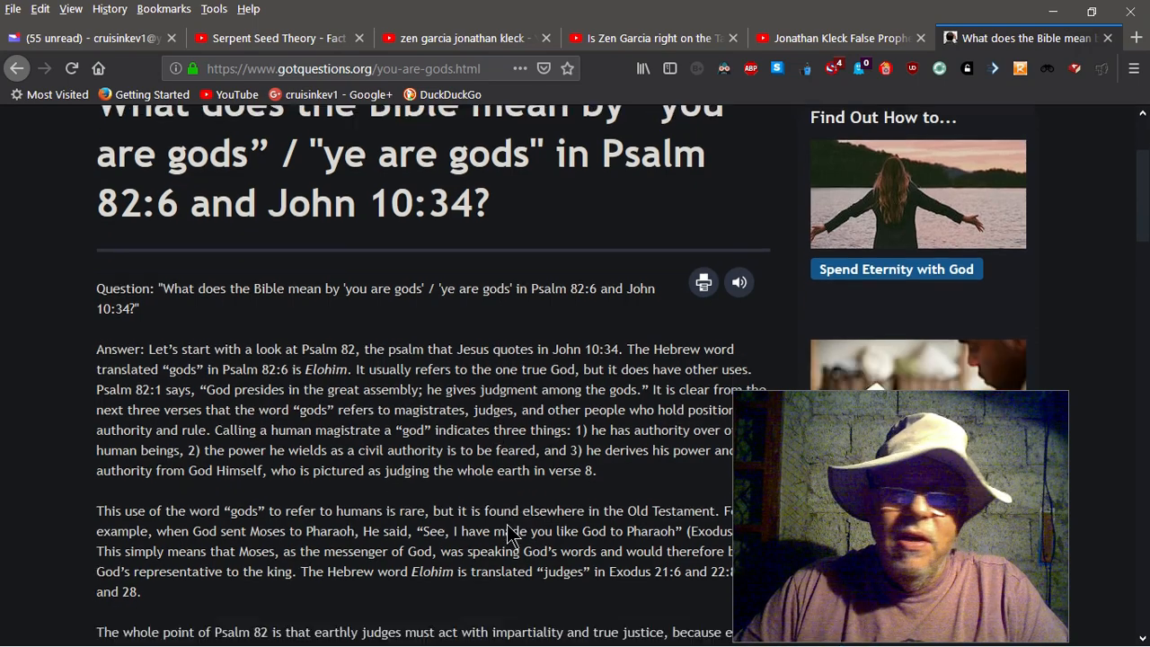
{"action": "scroll", "scroll_direction": "down", "scroll_amount": 3}
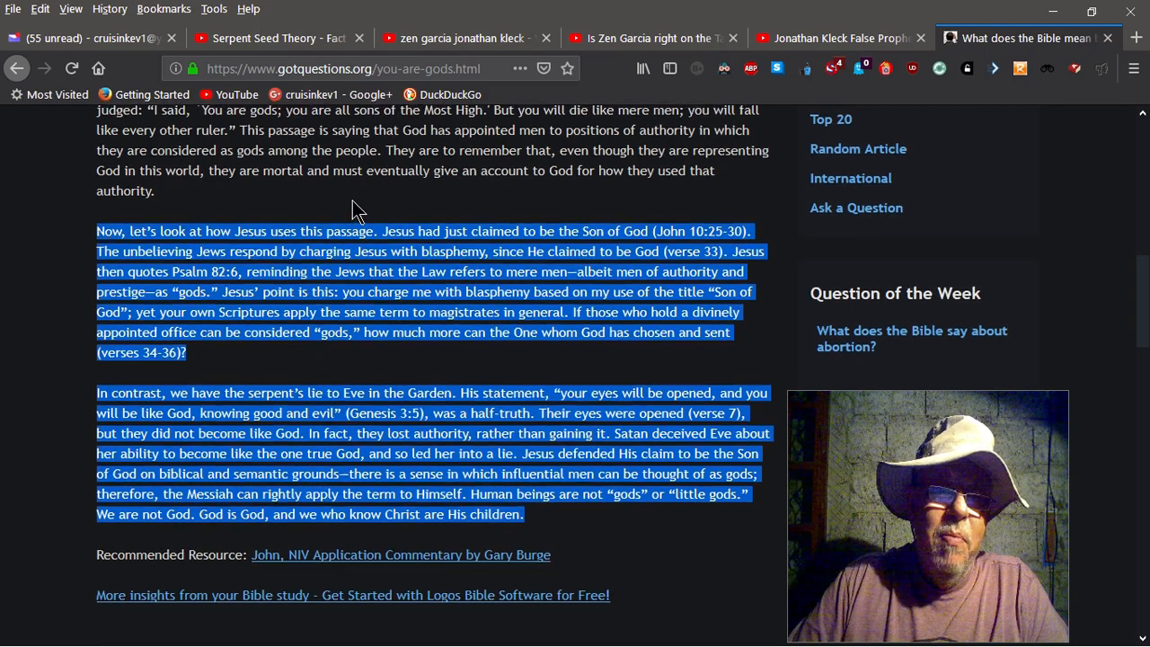
Step: Start 'Read aloud selected text' on the highlighted article from its top, then clear the highlight
{"action": "scroll", "scroll_direction": "up", "scroll_amount": 3}
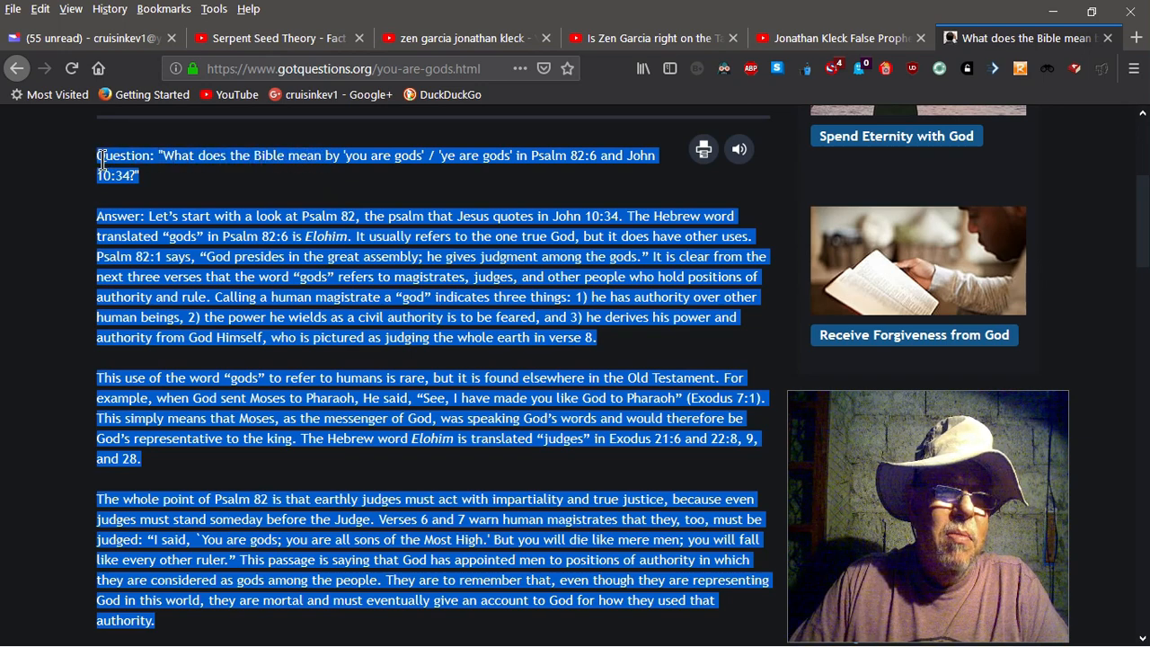
{"action": "right_click", "coordinate": [126, 162]}
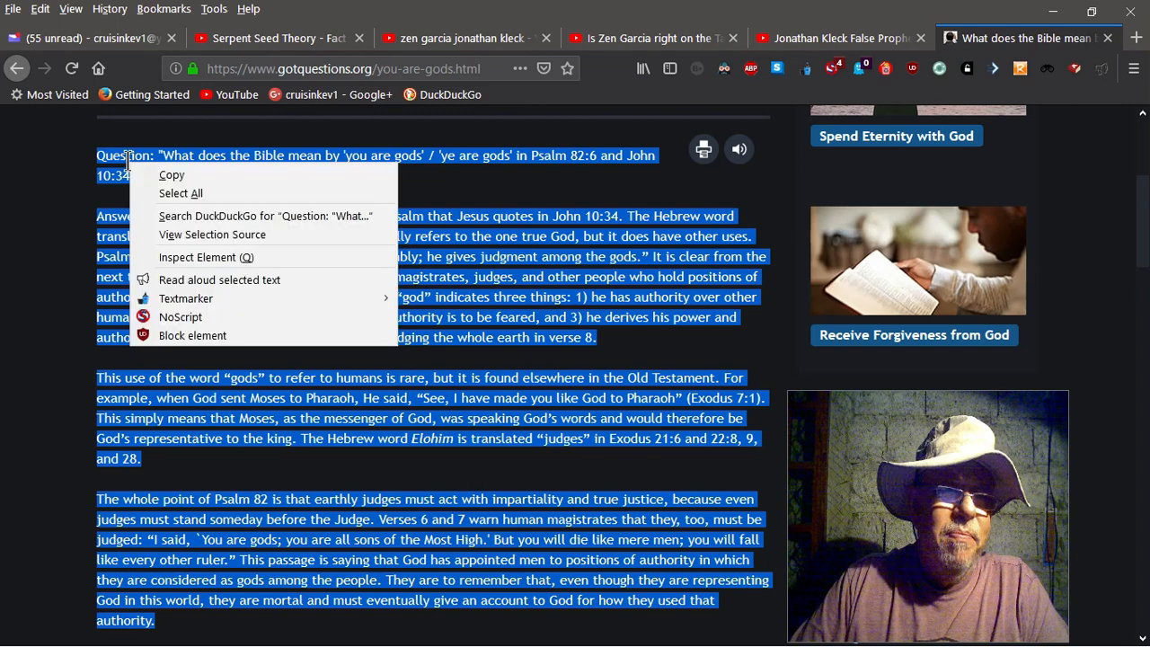
{"action": "left_click", "coordinate": [204, 269]}
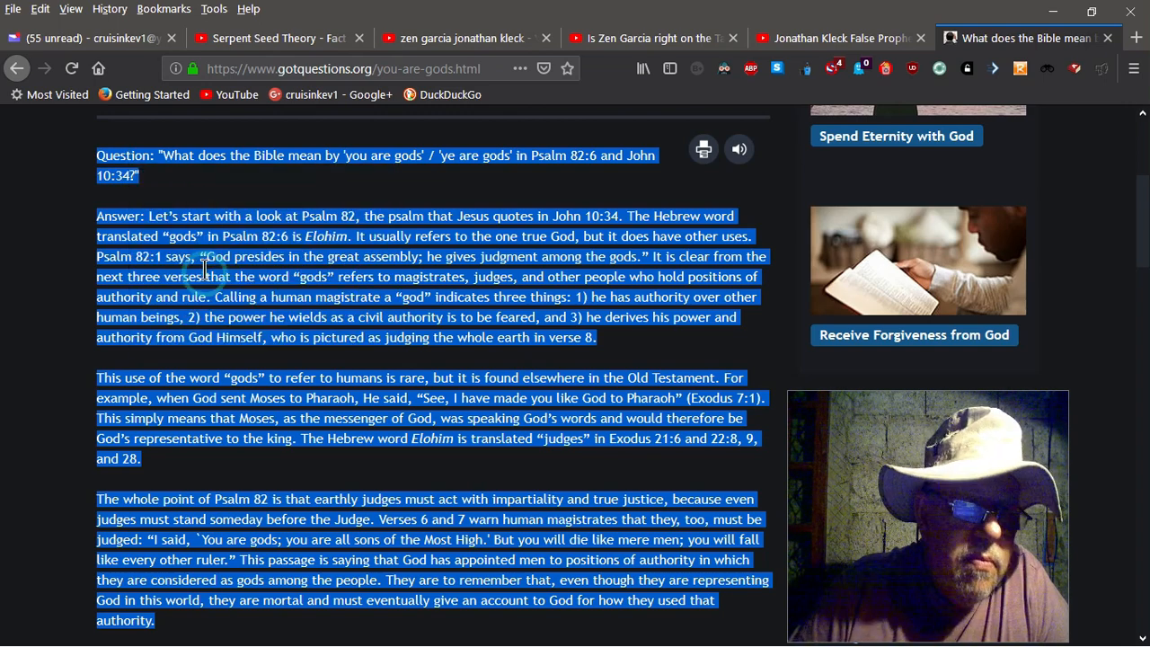
{"action": "mouse_move", "coordinate": [591, 196]}
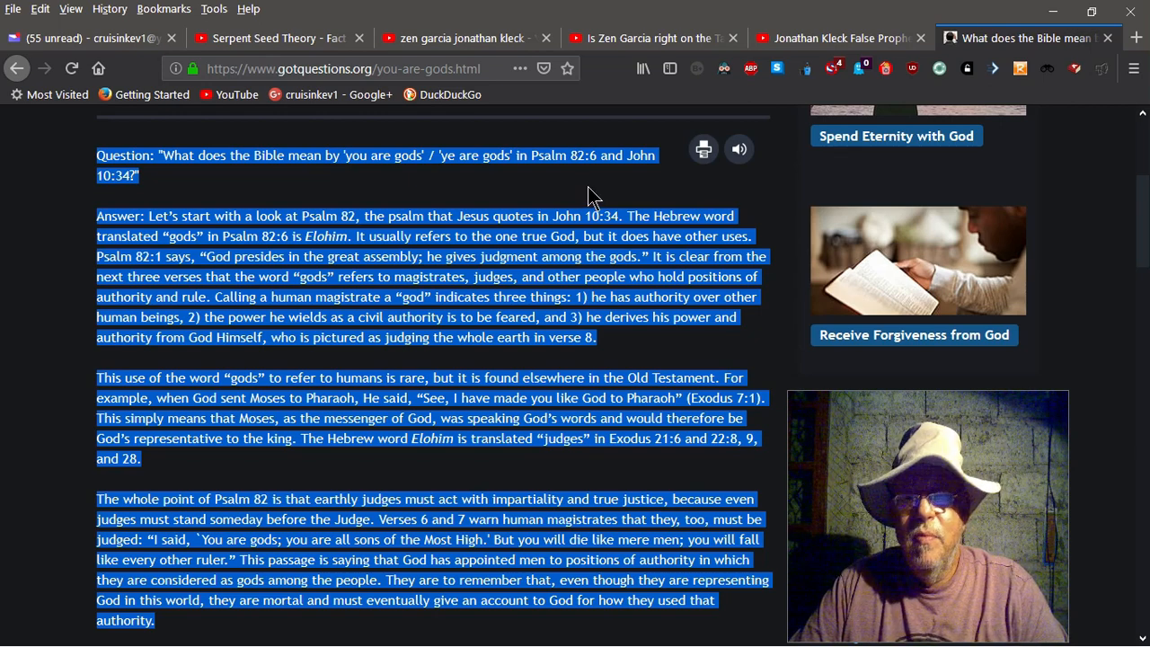
{"action": "mouse_move", "coordinate": [524, 191]}
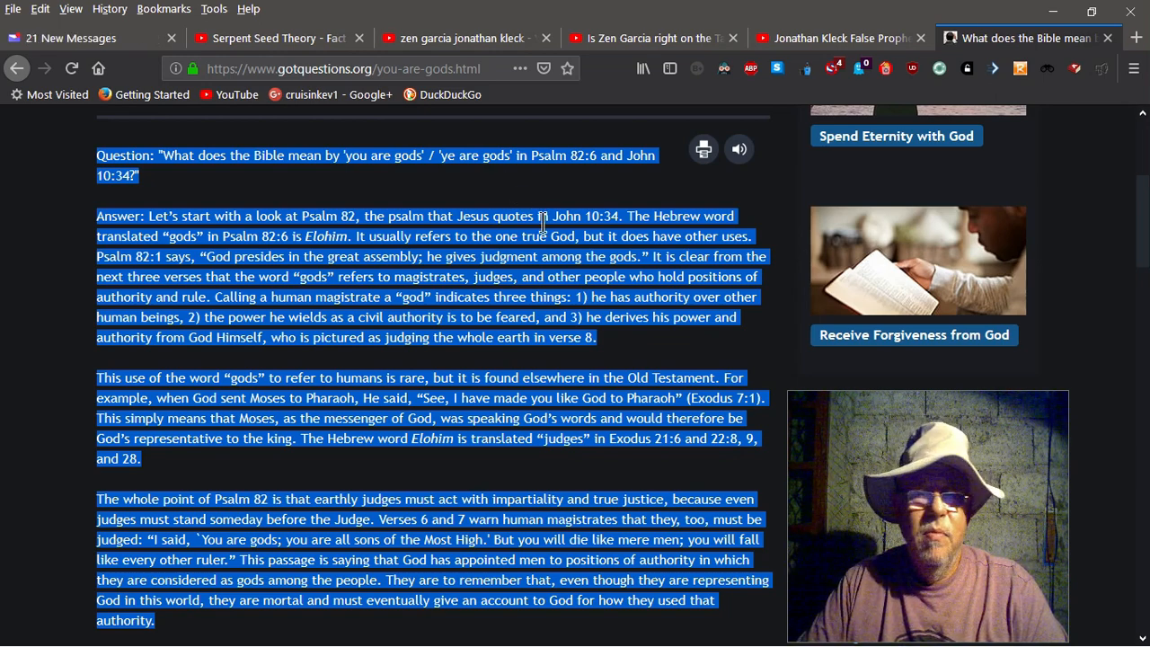
{"action": "left_click", "coordinate": [631, 348]}
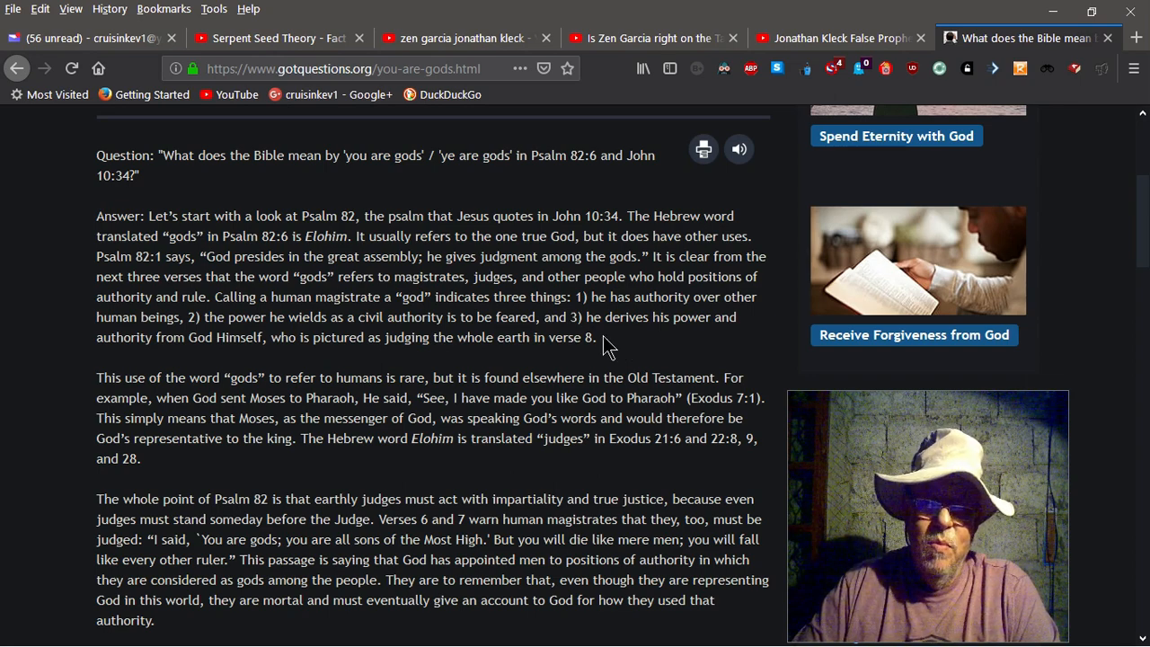
{"action": "mouse_move", "coordinate": [579, 474]}
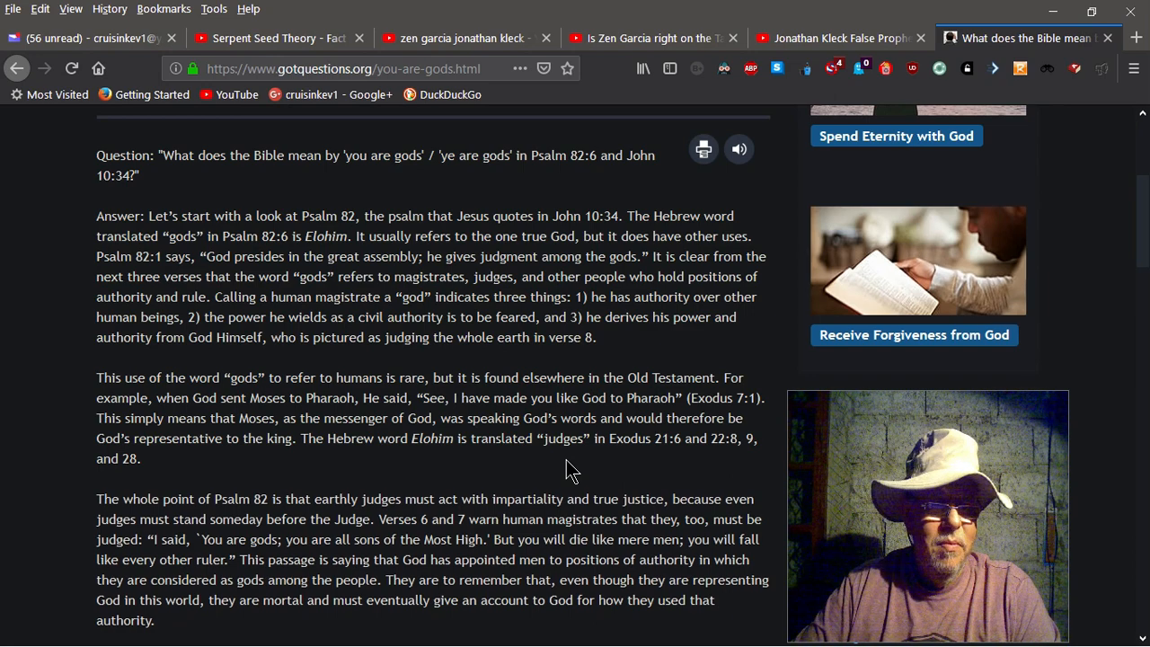
Step: Scroll down to the paragraph on how Jesus uses Psalm 82 as the reading continues
{"action": "scroll", "scroll_direction": "down", "scroll_amount": 3}
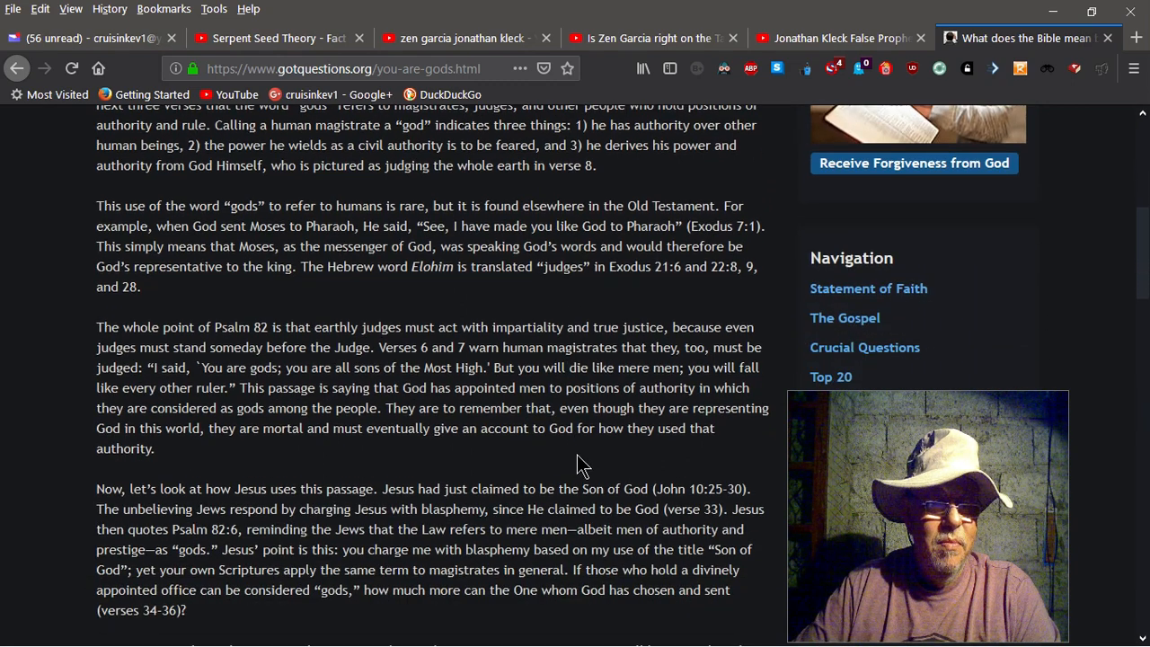
{"action": "mouse_move", "coordinate": [561, 467]}
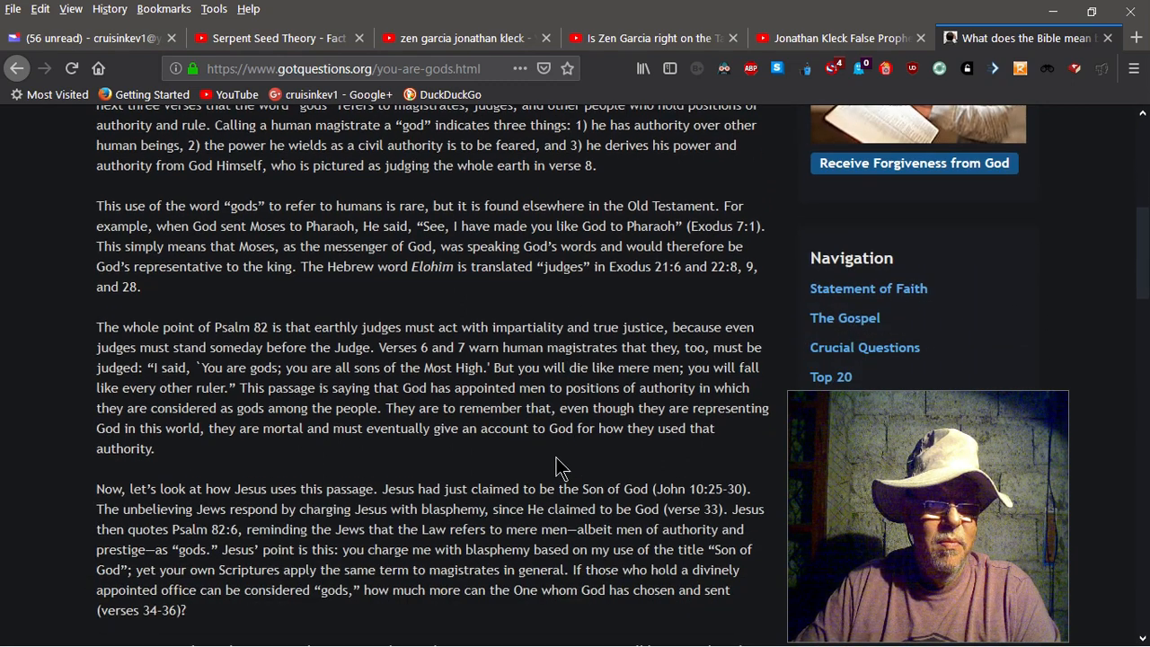
{"action": "mouse_move", "coordinate": [535, 470]}
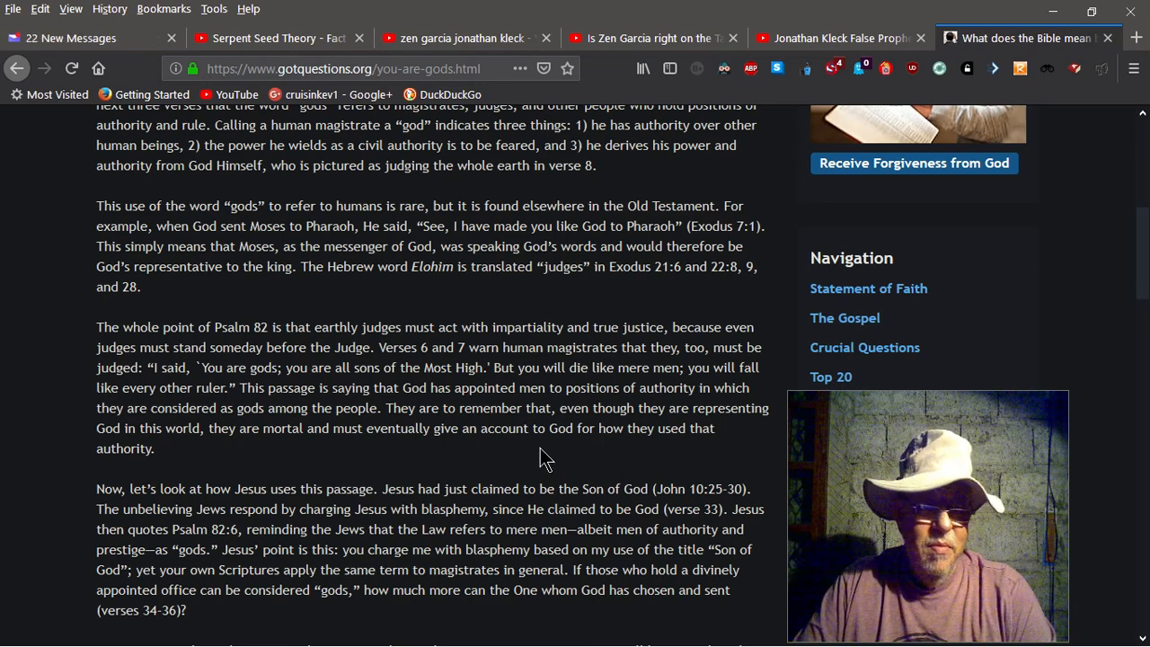
{"action": "scroll", "scroll_direction": "down", "scroll_amount": 3}
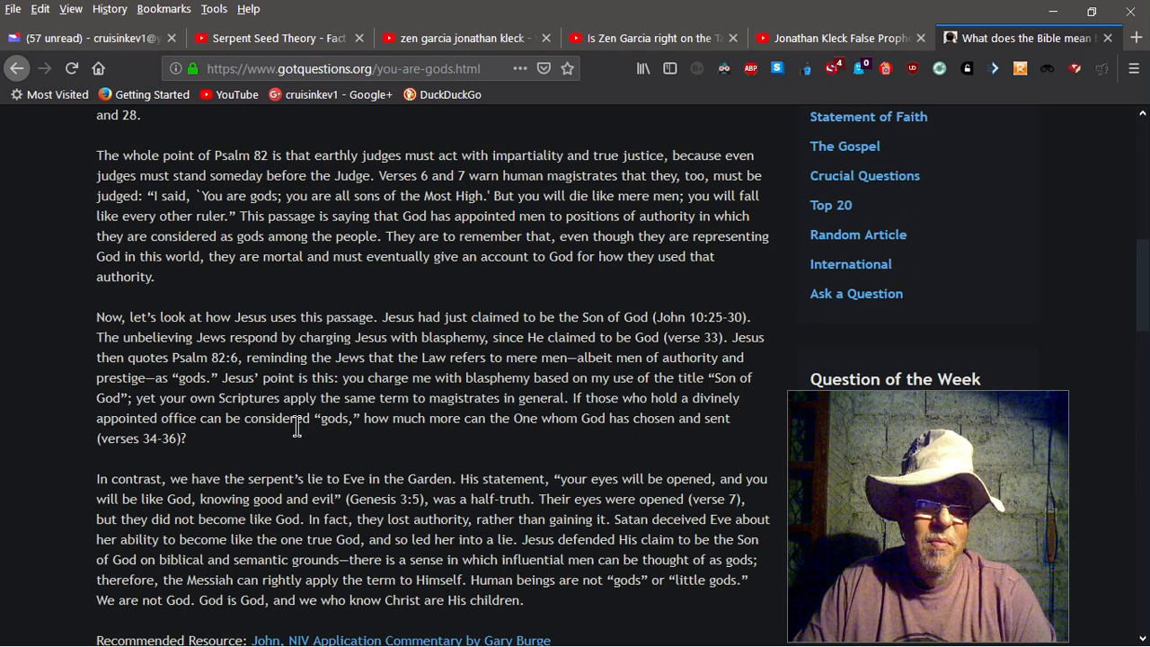
{"action": "mouse_move", "coordinate": [283, 442]}
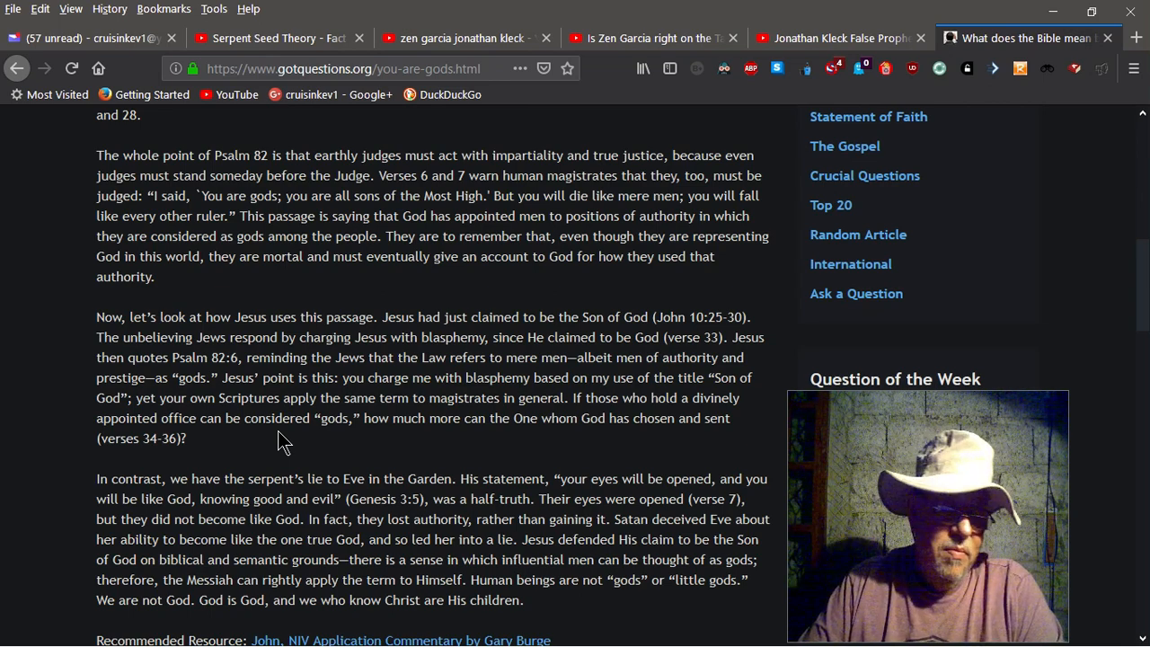
Step: Scroll to the article's end with its Recommended Resource and Related Topics
{"action": "scroll", "scroll_direction": "down", "scroll_amount": 3}
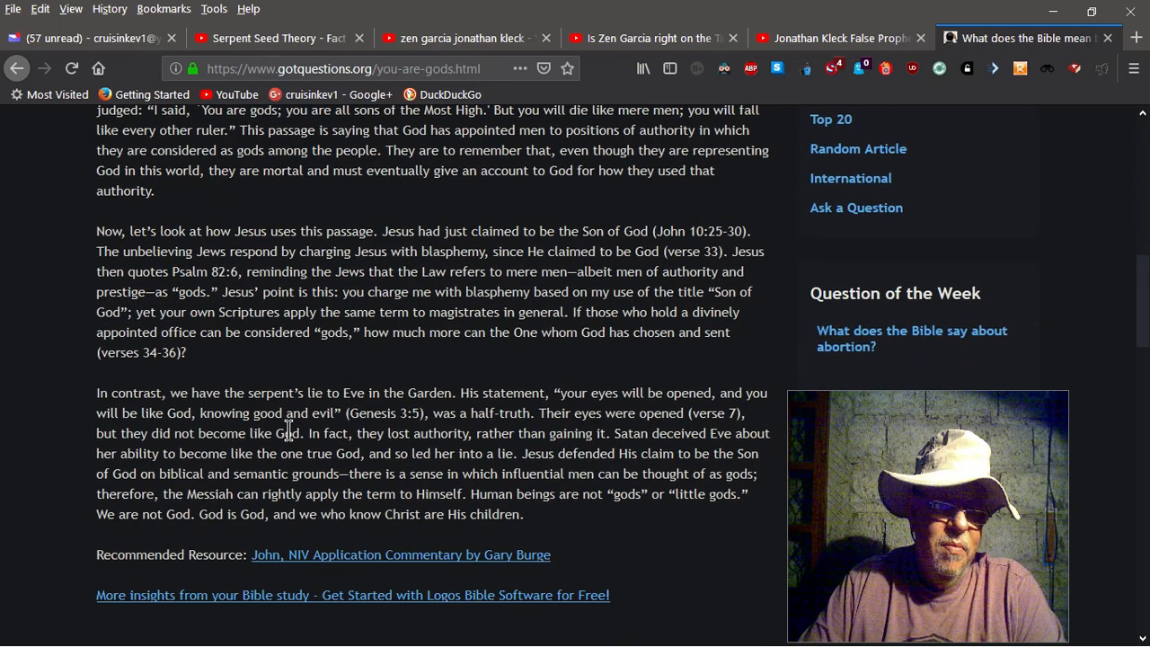
{"action": "scroll", "scroll_direction": "down", "scroll_amount": 3}
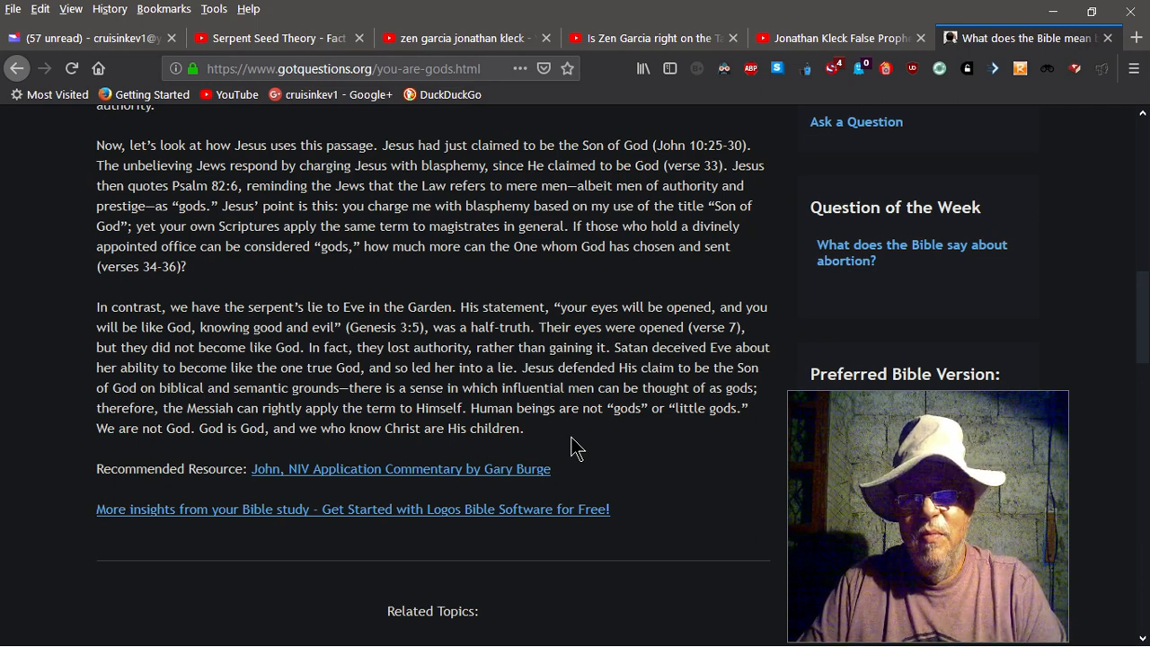
{"action": "mouse_move", "coordinate": [575, 445]}
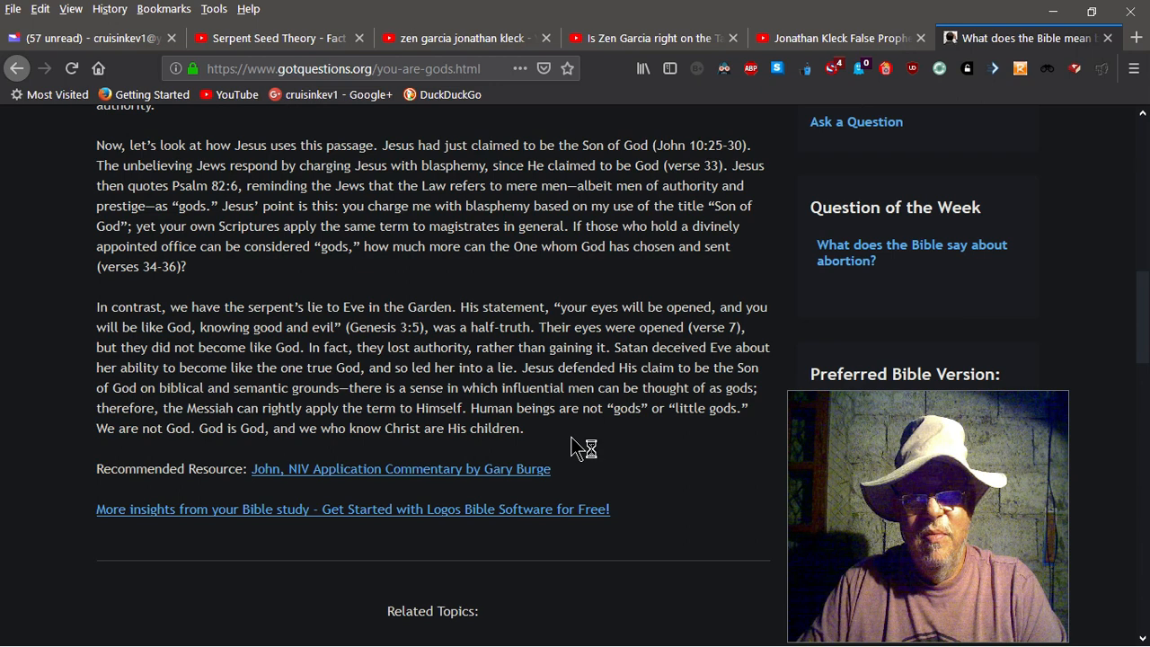
{"action": "mouse_move", "coordinate": [575, 447]}
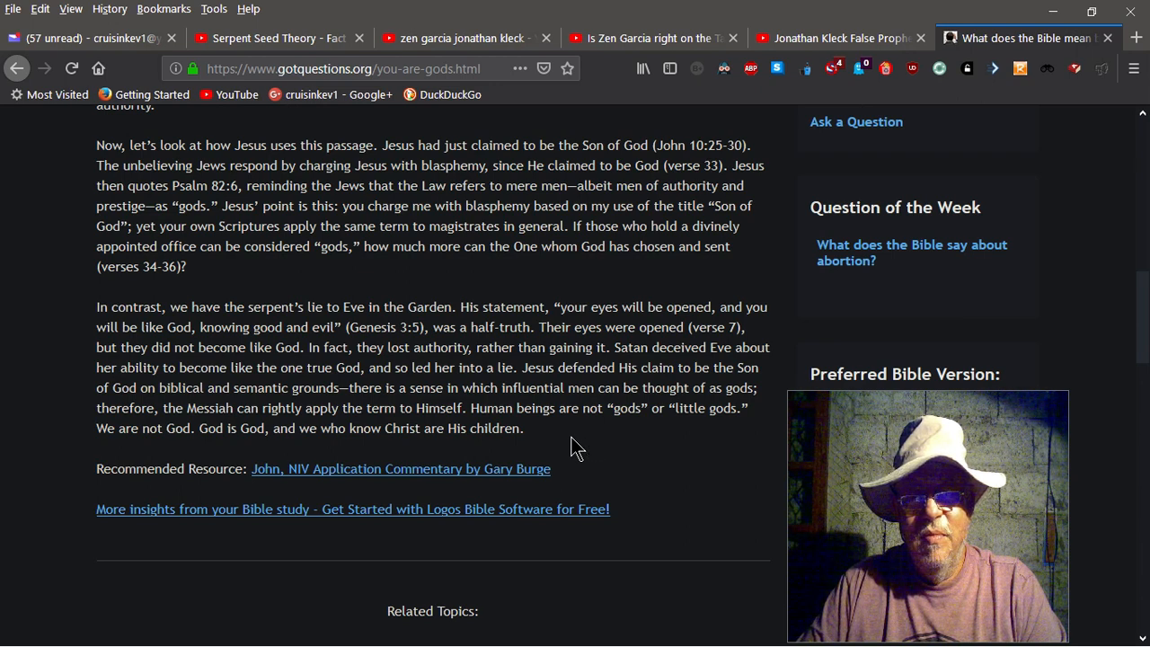